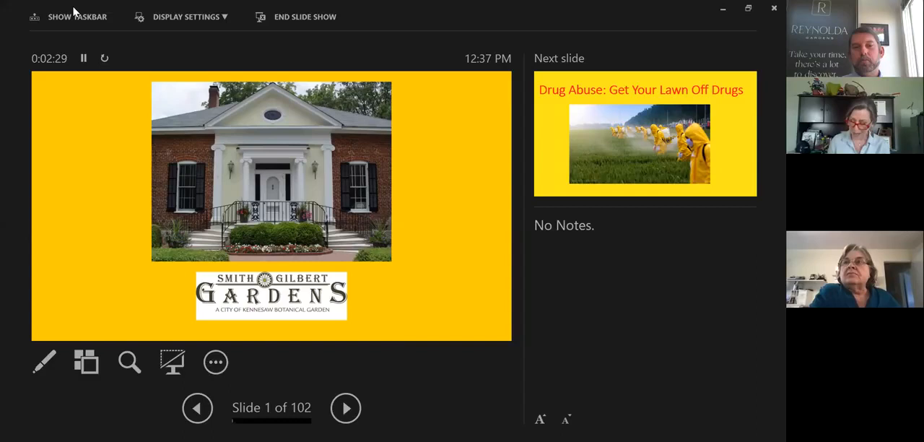
left_click(345, 407)
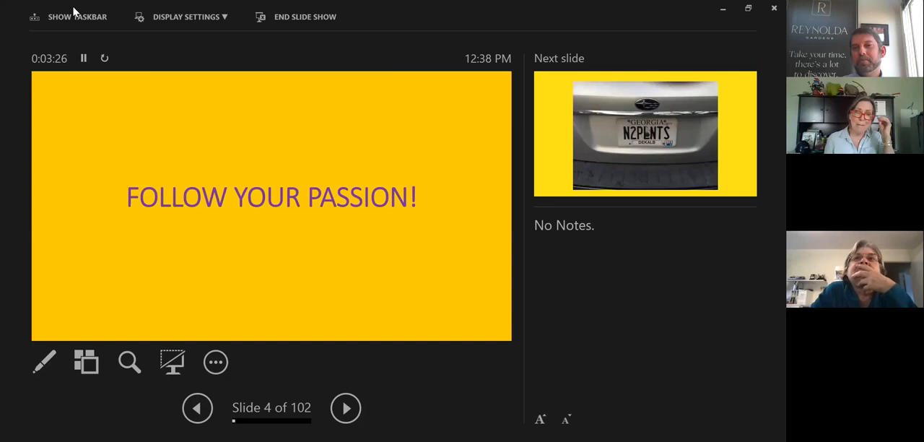
left_click(345, 407)
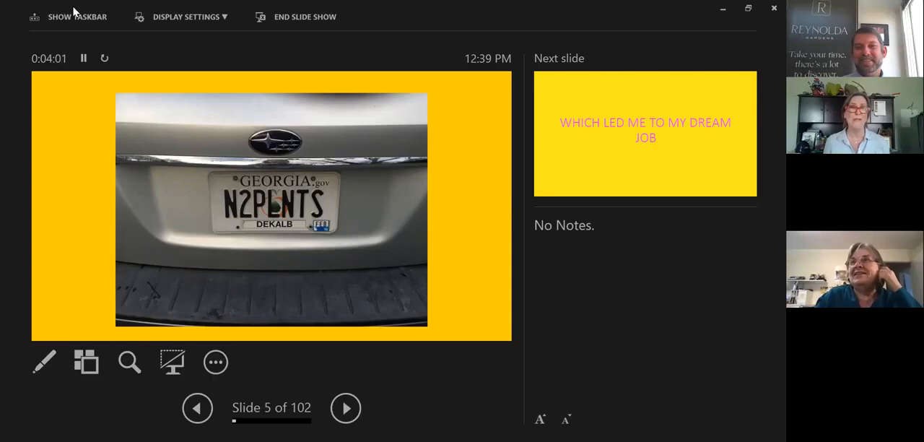
Advance past the aerial property photo to slide 10, the birds and red berries collage.
left_click(345, 407)
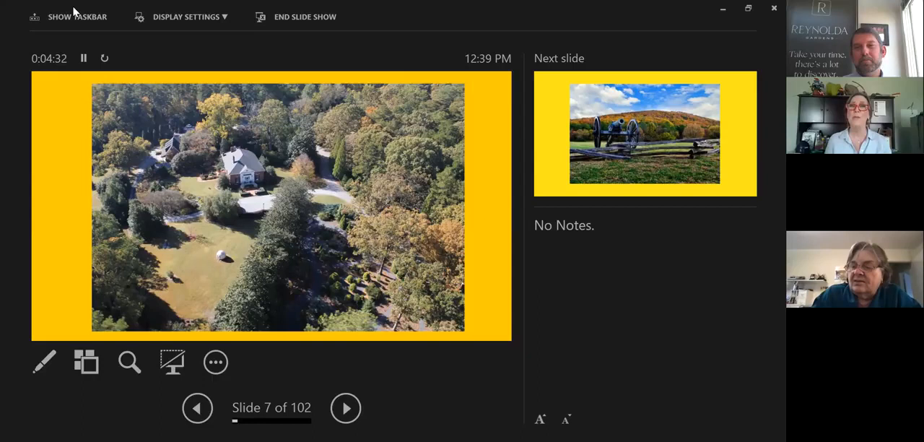
left_click(345, 407)
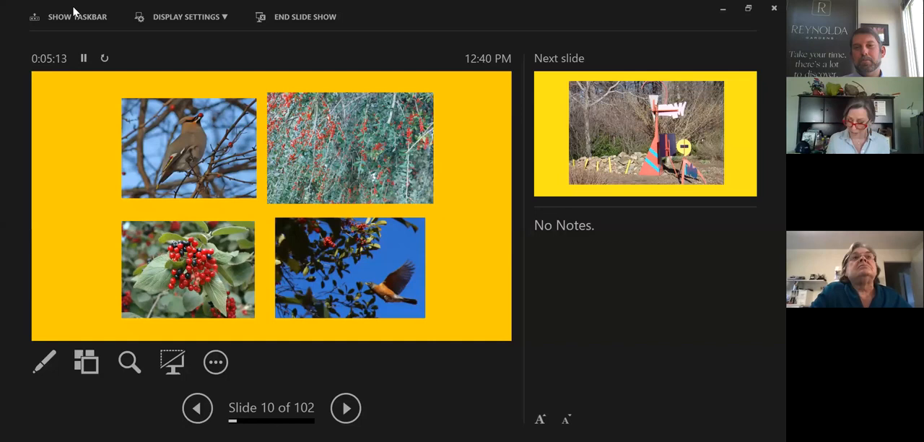
Advance through the garden photo slides to slide 19, 'SGG is Chemical Free!'.
left_click(347, 407)
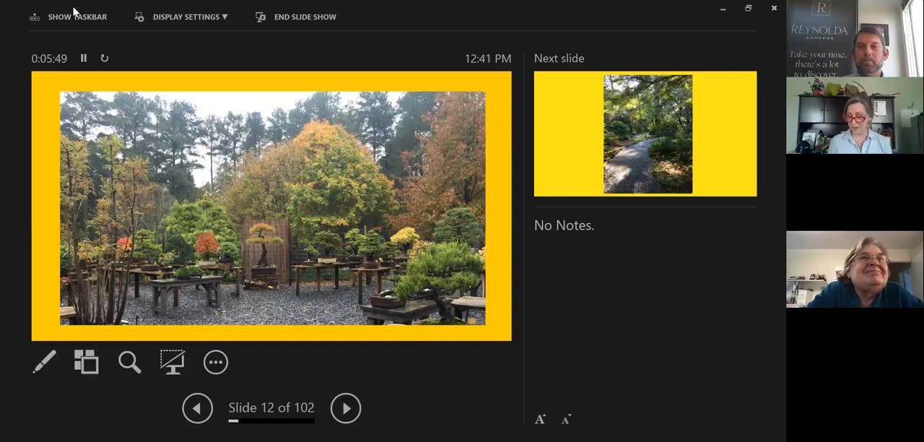
left_click(347, 407)
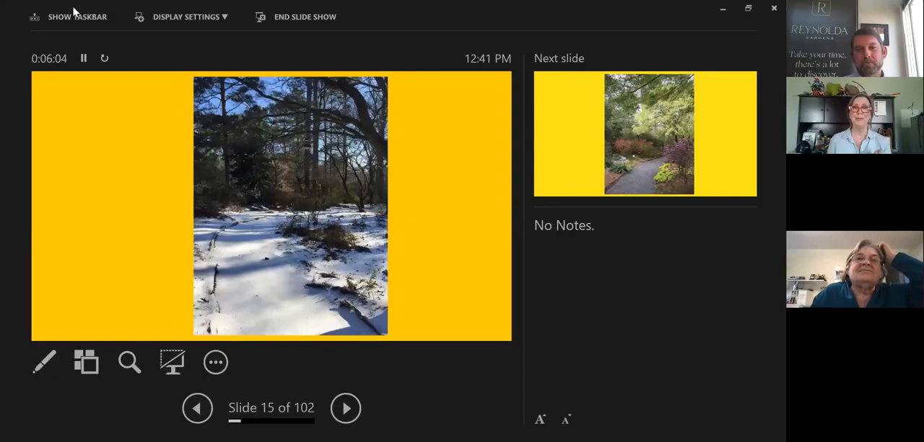
left_click(345, 407)
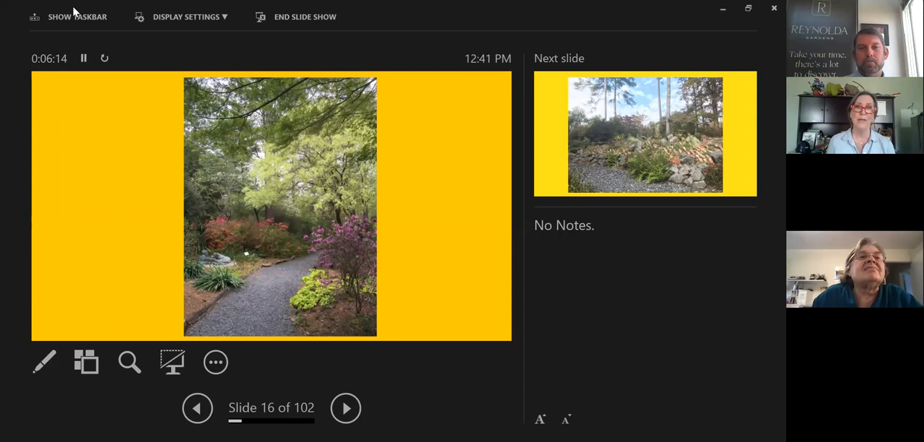
left_click(345, 407)
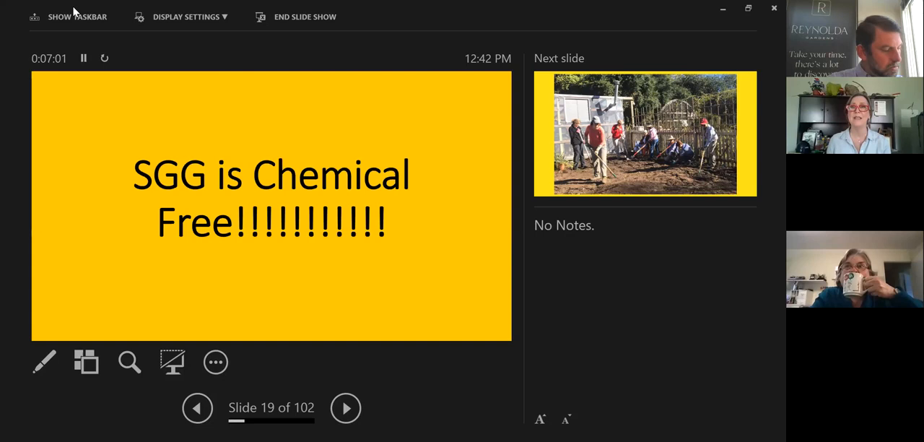
Advance past the volunteers working soil to slide 21, the rose garden photo.
left_click(345, 407)
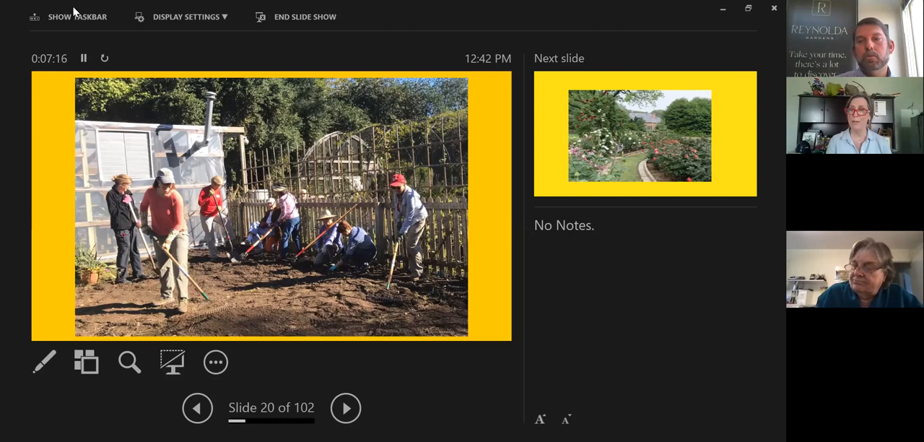
left_click(345, 407)
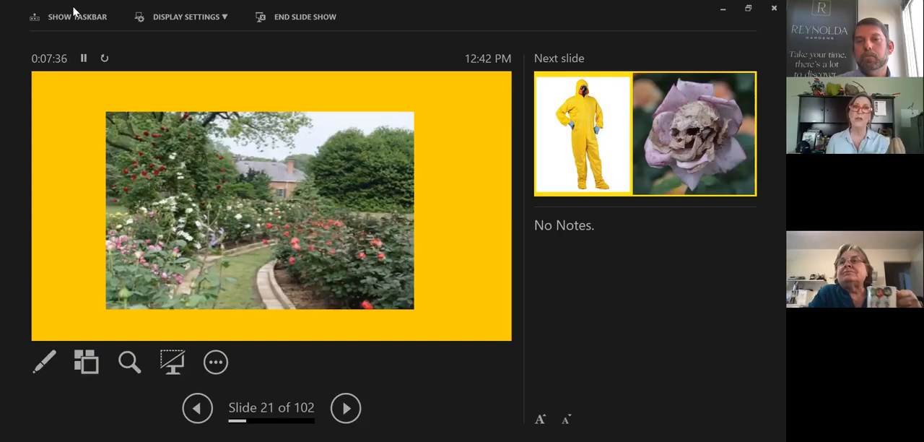
Advance through the butterfly and hazmat-suit slides to slide 27, butterflies as a gateway bug.
left_click(345, 407)
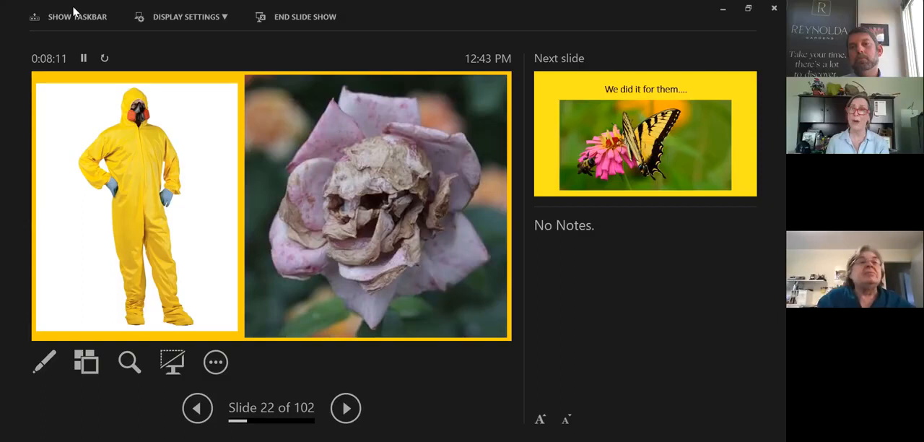
left_click(344, 407)
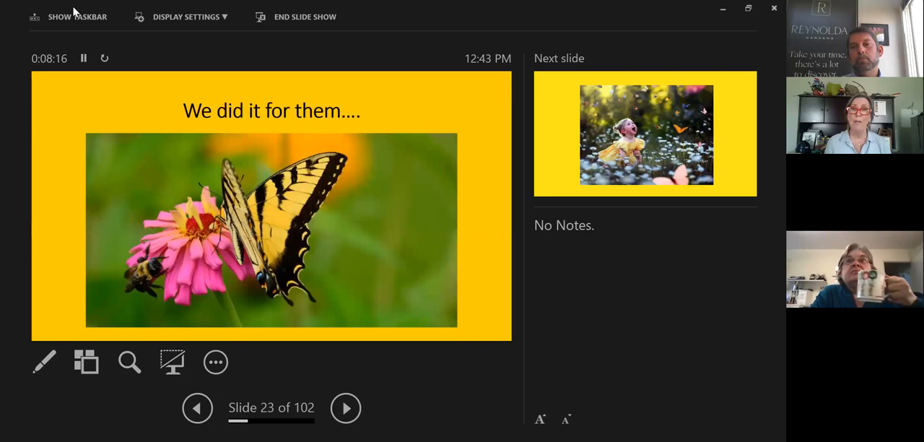
left_click(345, 407)
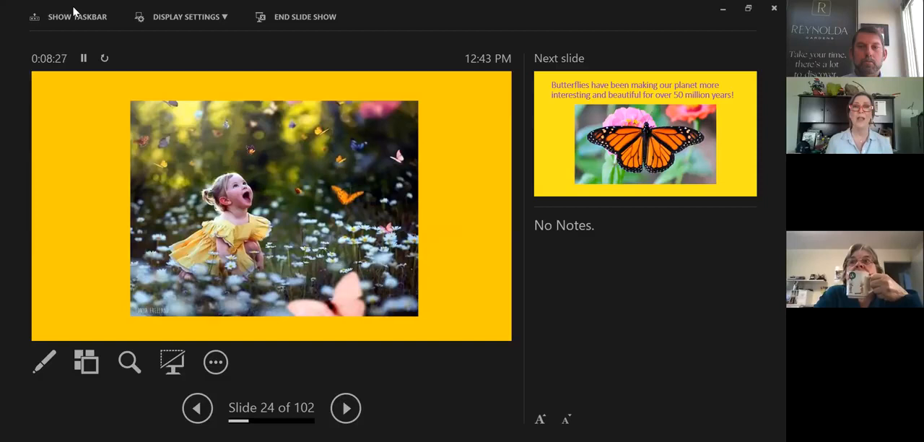
left_click(345, 407)
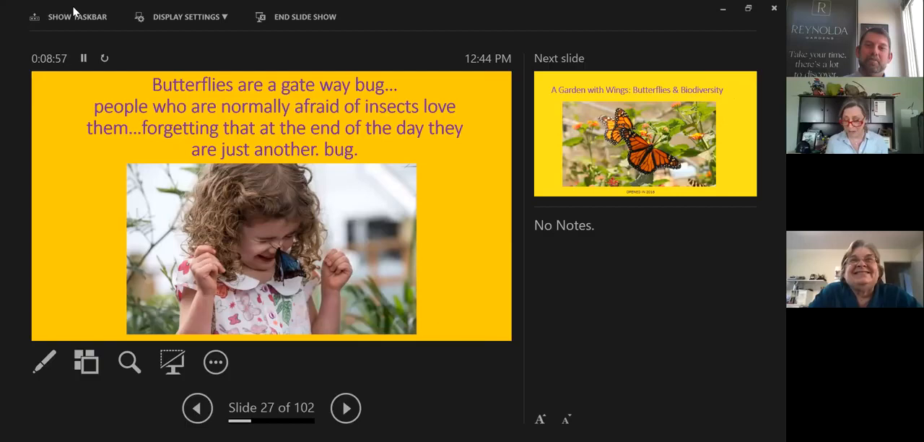
Advance through butterfly garden construction and blue-block flower photos to slide 33, the toddlers photo.
left_click(345, 407)
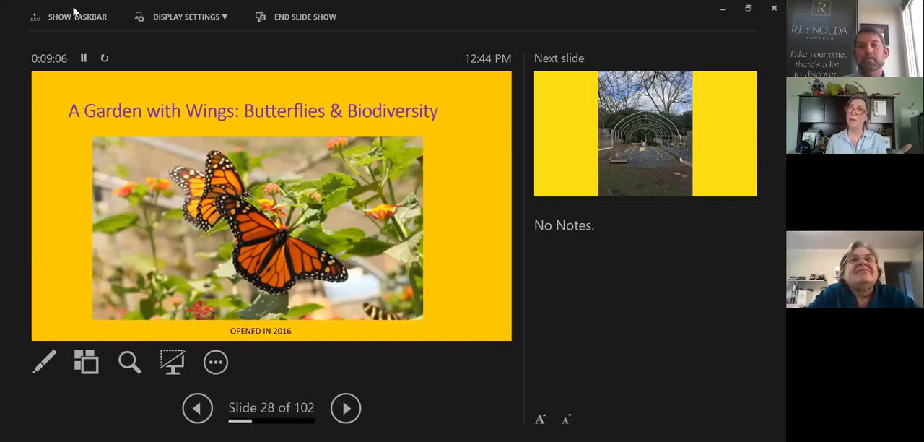
left_click(345, 406)
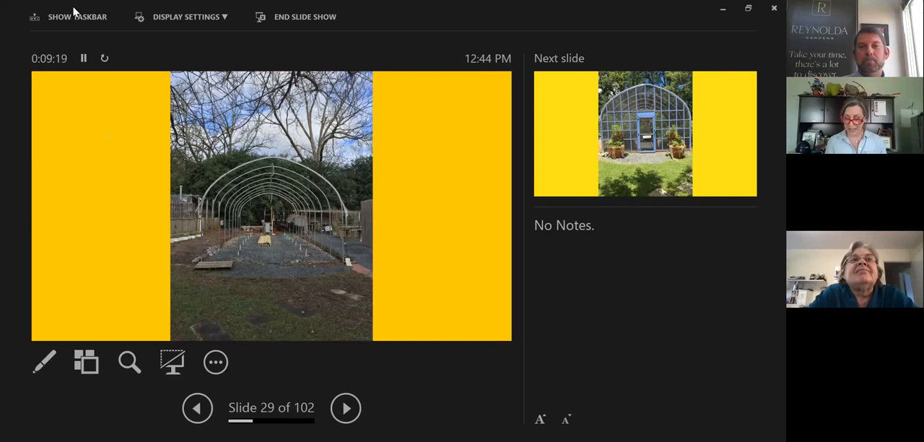
left_click(345, 407)
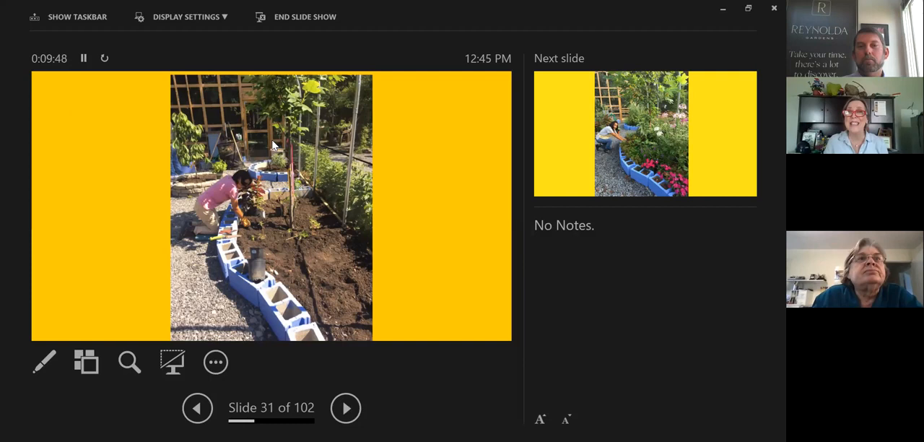
mouse_move(294, 109)
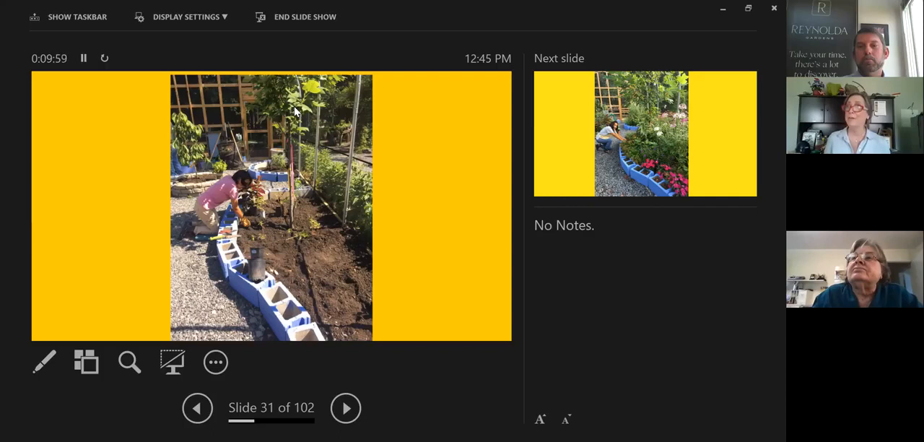
left_click(344, 407)
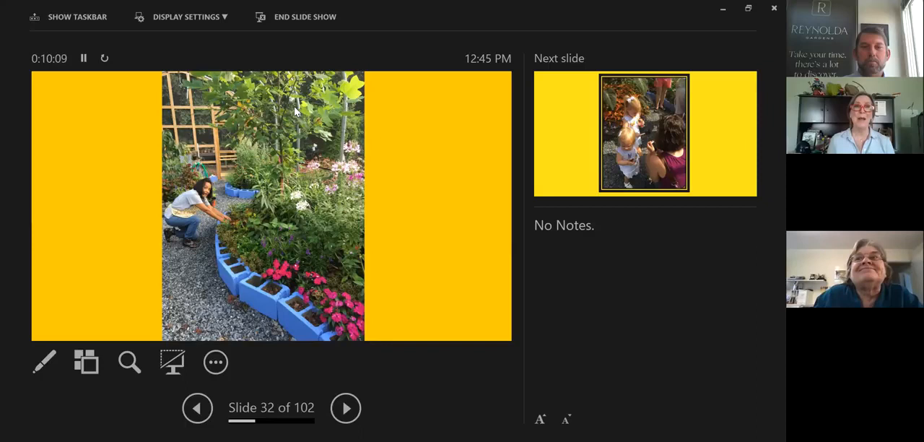
left_click(346, 407)
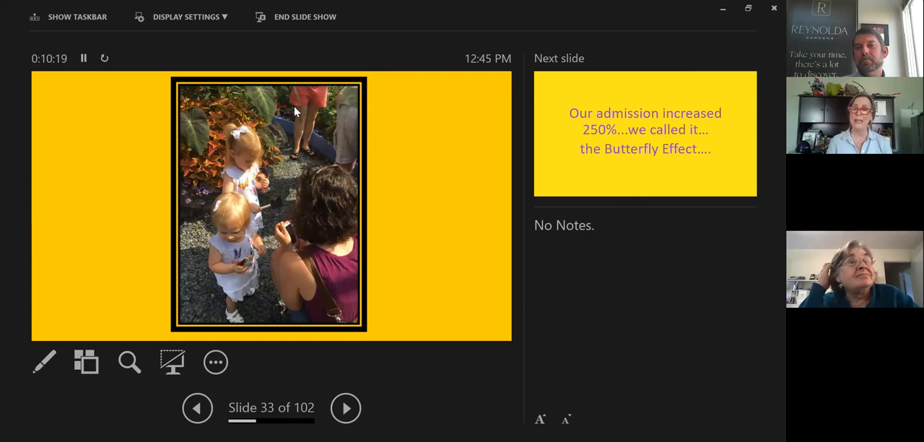
Advance past the 250% admission-increase and greenhouse entrance slides to slide 38, ethically sourced butterfly farms.
left_click(345, 407)
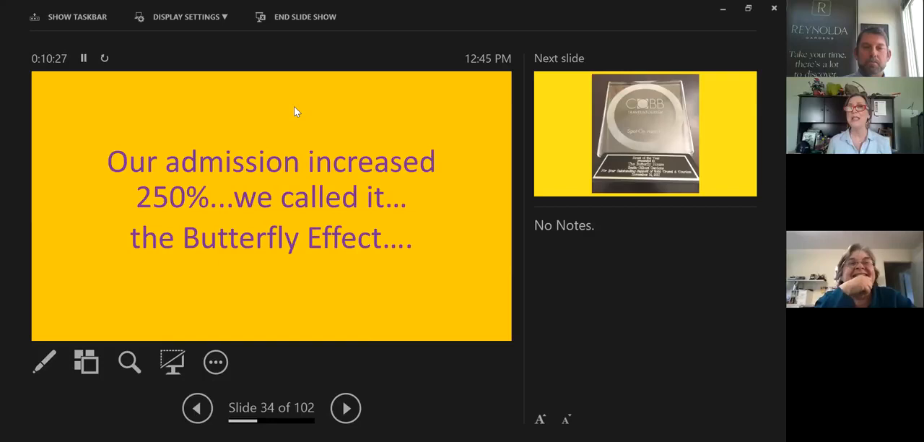
left_click(345, 407)
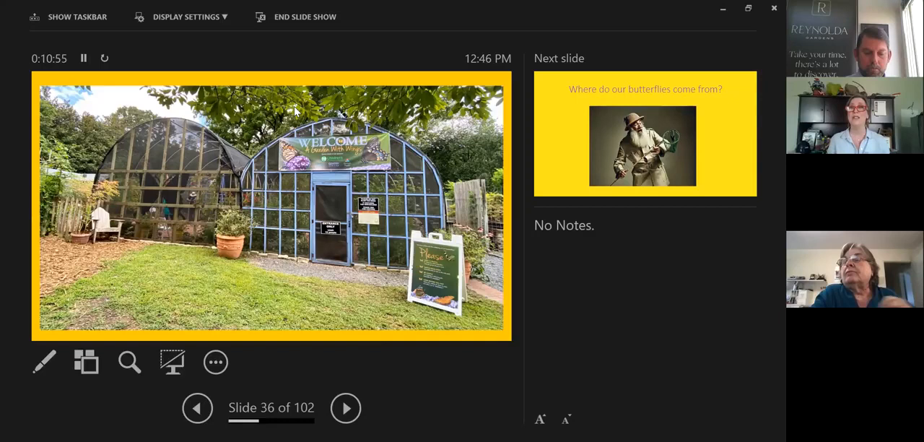
left_click(345, 407)
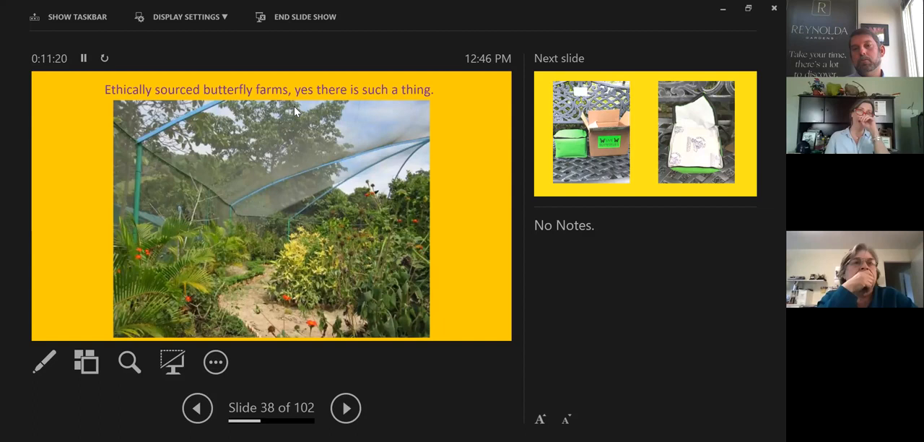
Advance through butterfly shipping box and envelope photos to slide 41, the chrysalis photos.
left_click(345, 407)
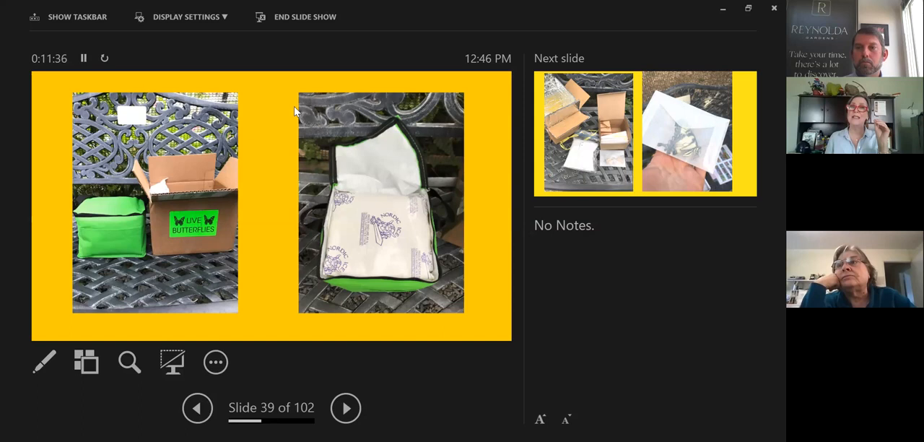
left_click(345, 407)
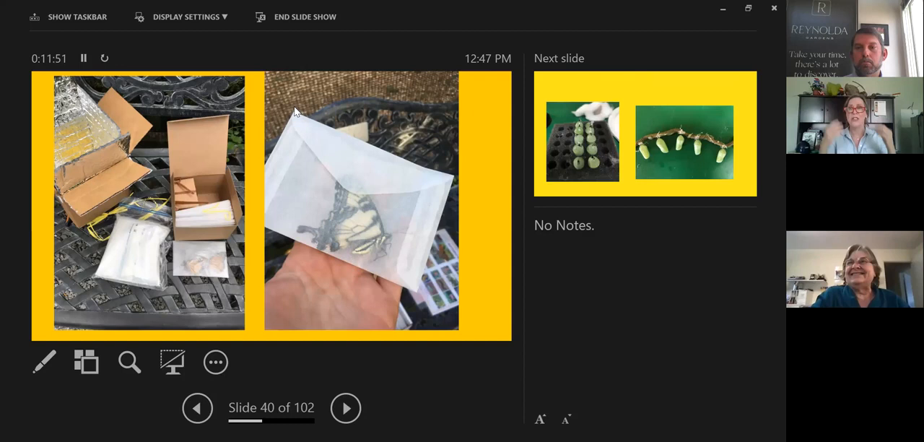
left_click(345, 407)
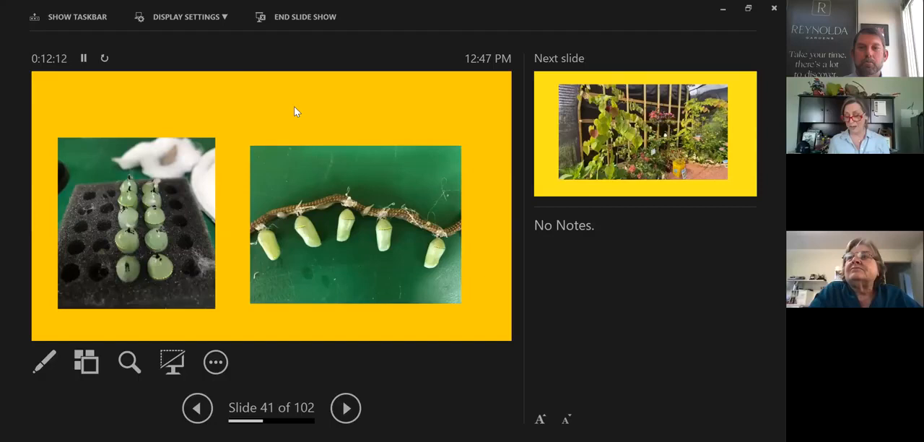
Advance to slide 42 and let the garden shade-structure footage play.
left_click(345, 407)
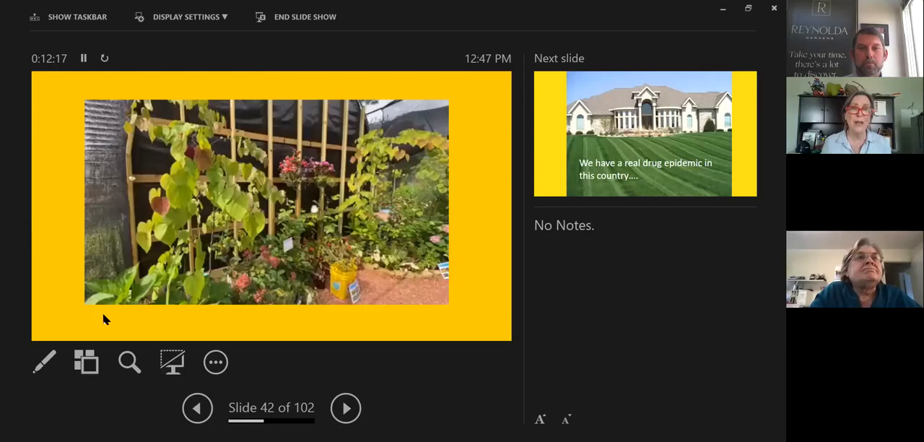
mouse_move(168, 294)
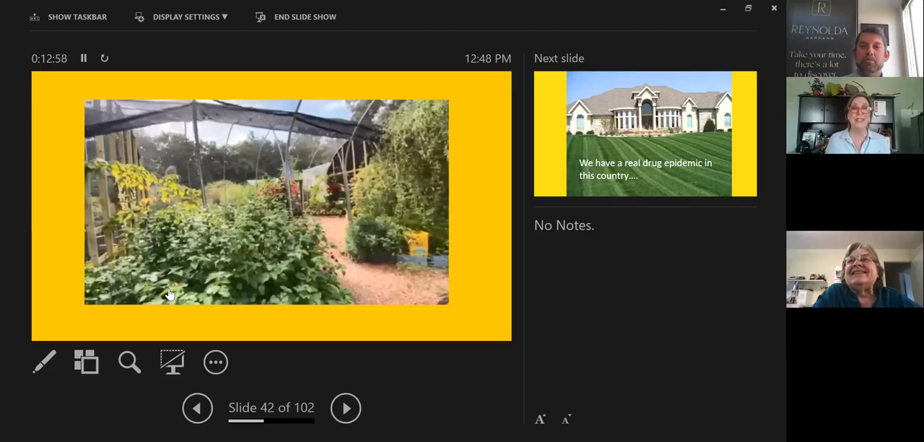
Advance through drug-epidemic lawn, perfect lawn, cottage gardeners, estate and suburban lawn slides to slide 48, pesticide warning signs.
left_click(345, 406)
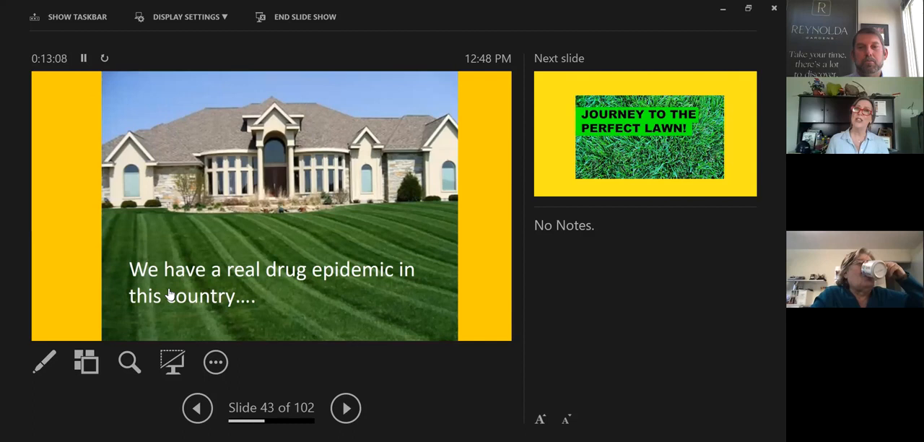
left_click(345, 407)
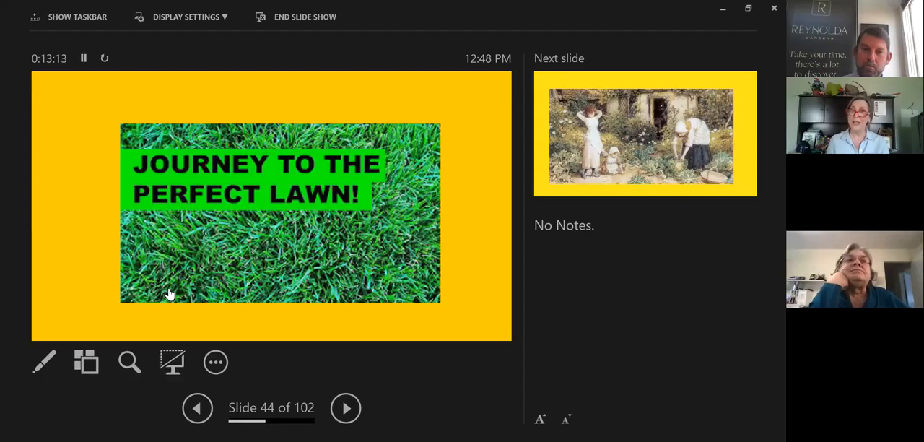
left_click(345, 407)
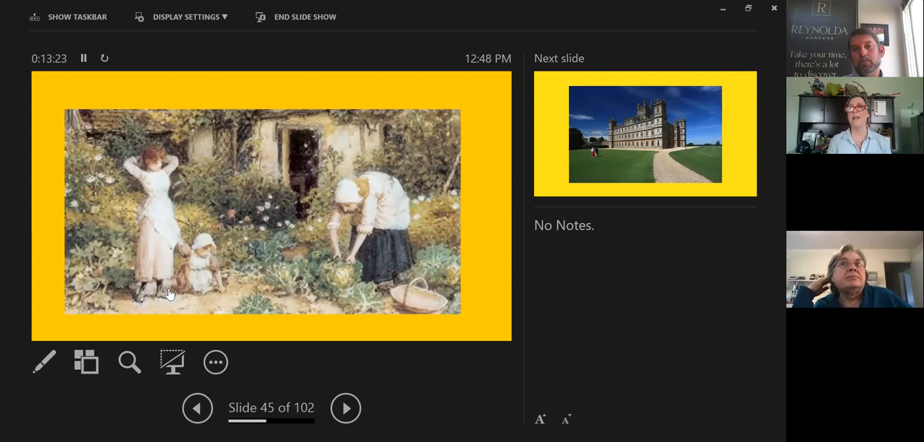
left_click(345, 407)
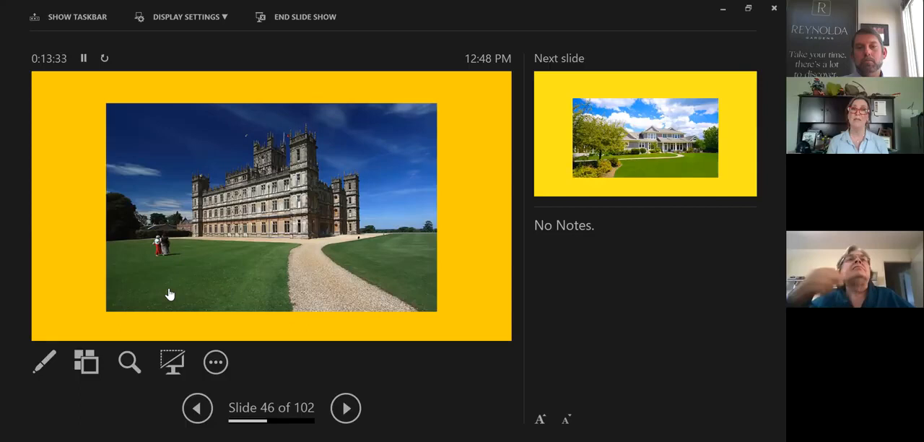
left_click(345, 407)
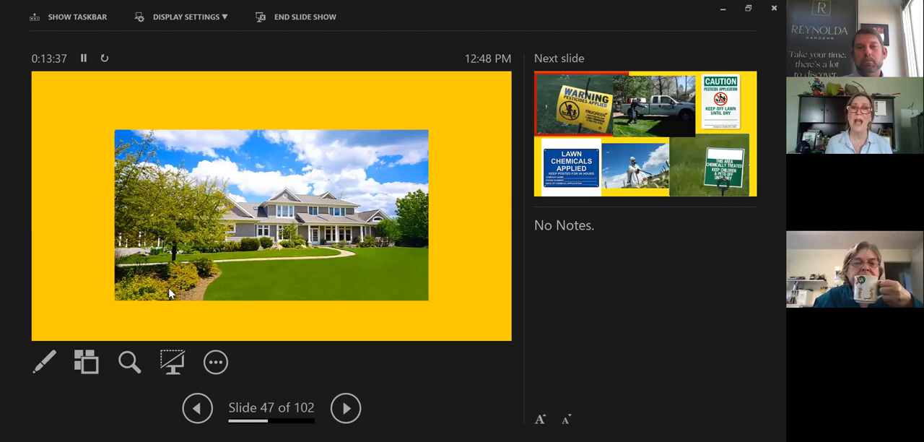
left_click(344, 406)
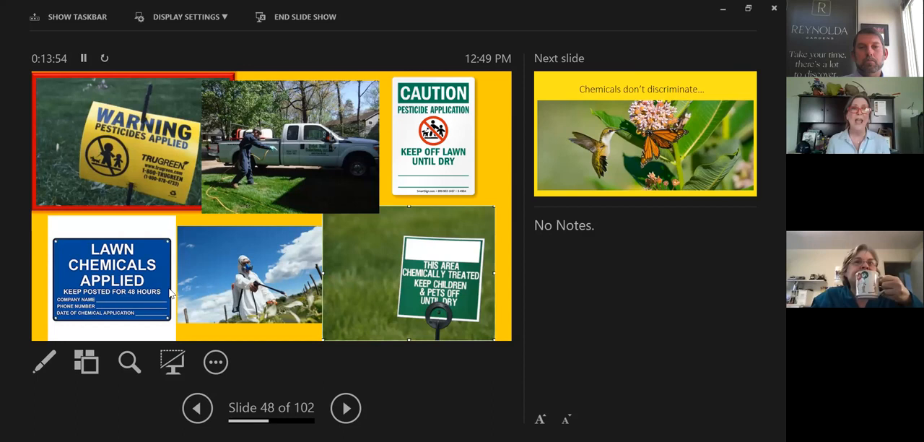
Advance past the hummingbird-and-butterfly and Homeowner Associations slides to the Eastern Forest Birds infographic.
left_click(345, 407)
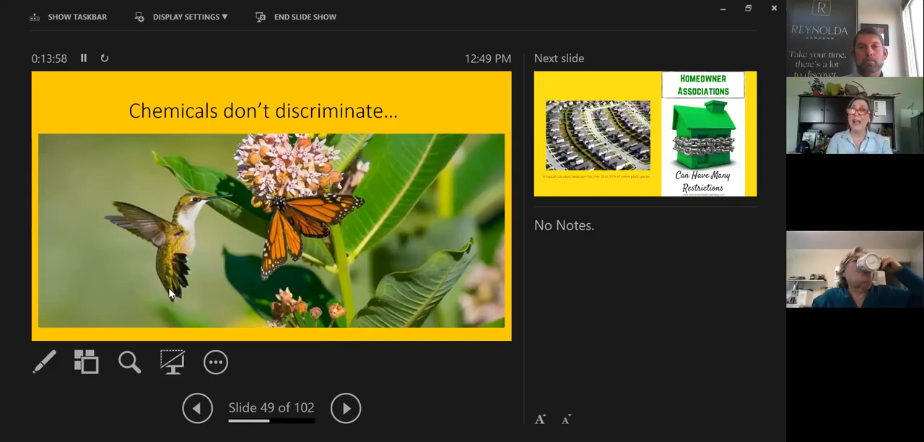
left_click(344, 407)
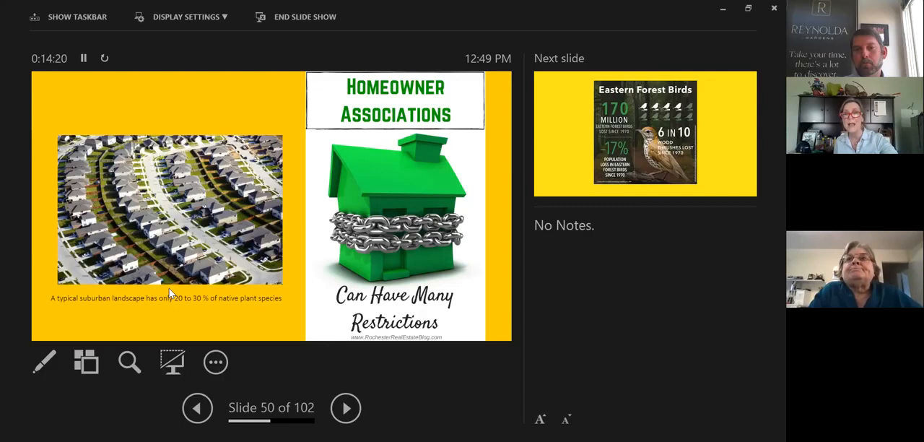
left_click(345, 407)
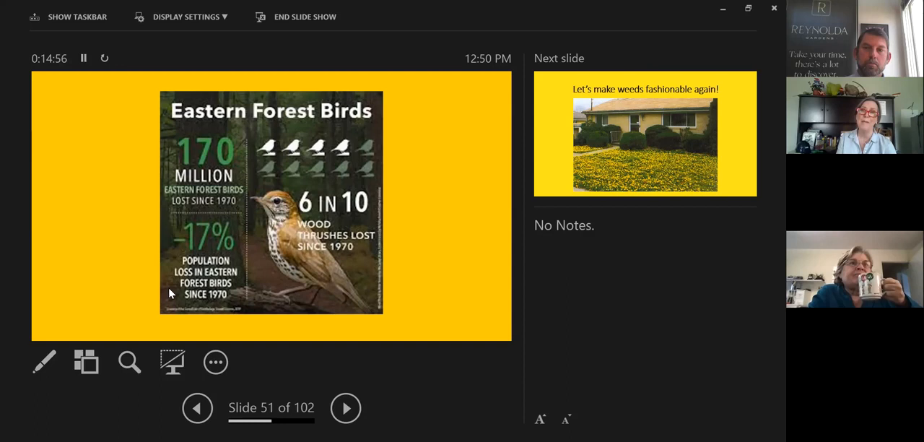
Advance through the weeds-fashionable and Rethinking the American Landscape slides to 'Most weeds are delicious!'.
left_click(345, 407)
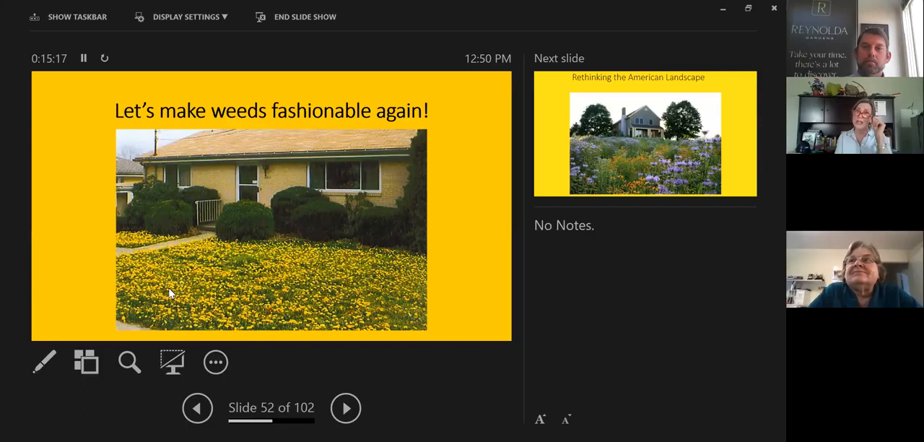
left_click(345, 407)
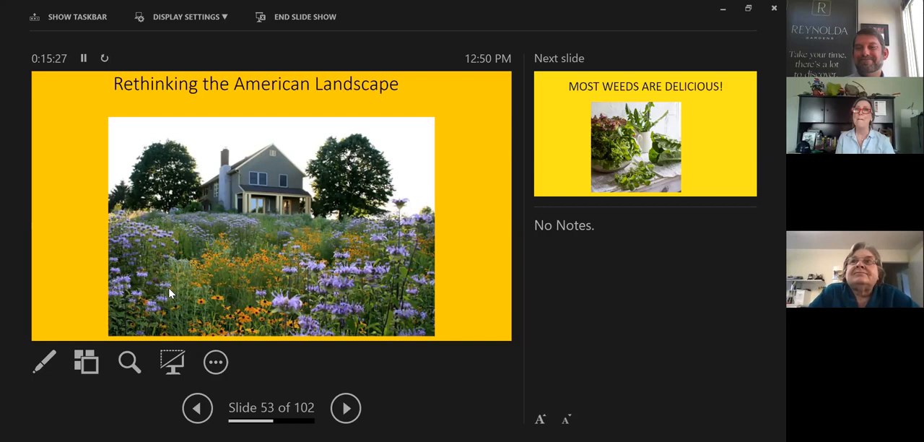
left_click(345, 407)
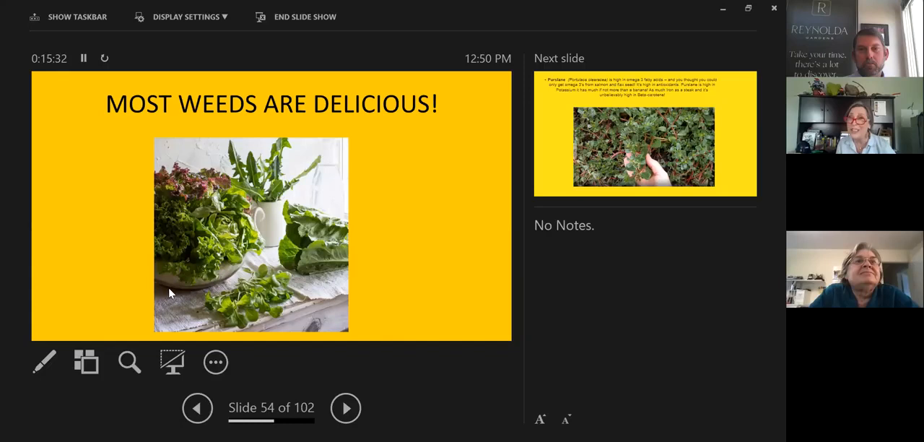
Advance through the Purslane, Plantain and Chickweed slides to the Dandelion slide.
left_click(345, 407)
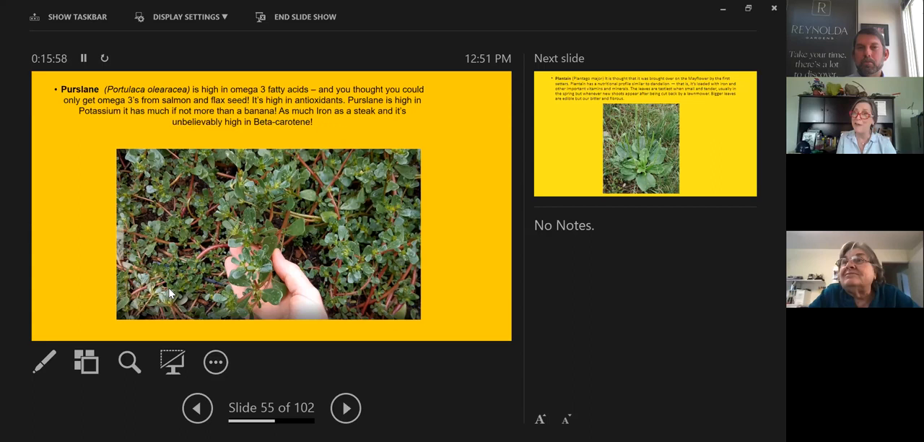
left_click(345, 407)
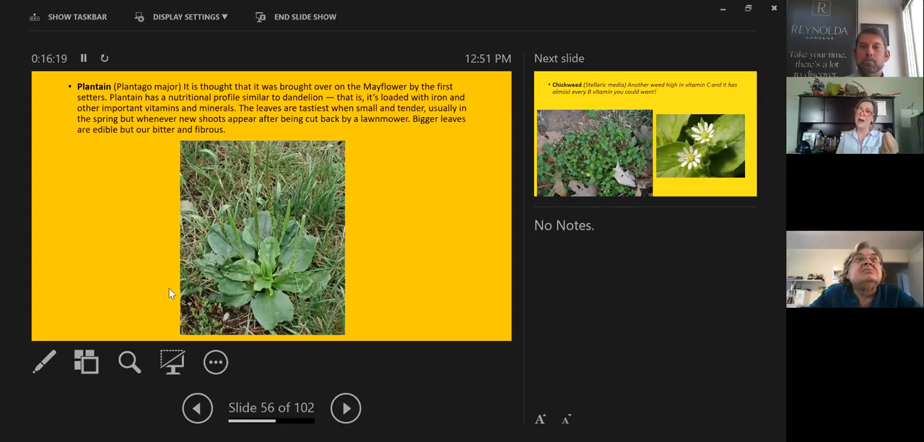
left_click(345, 407)
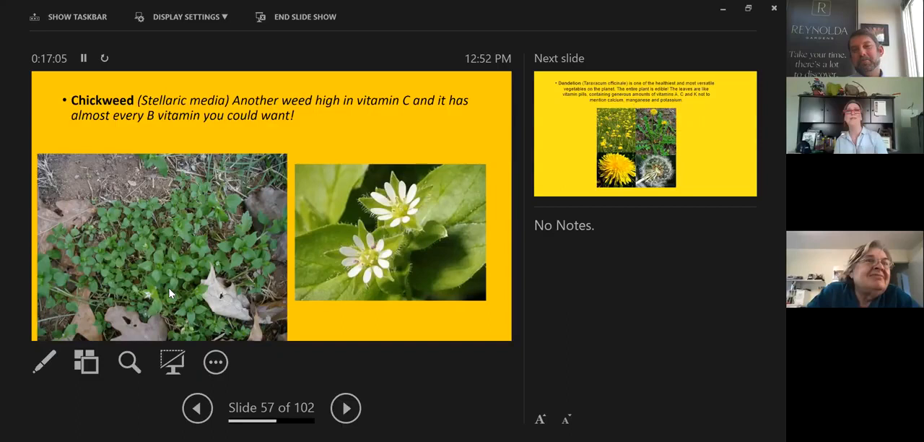
left_click(345, 407)
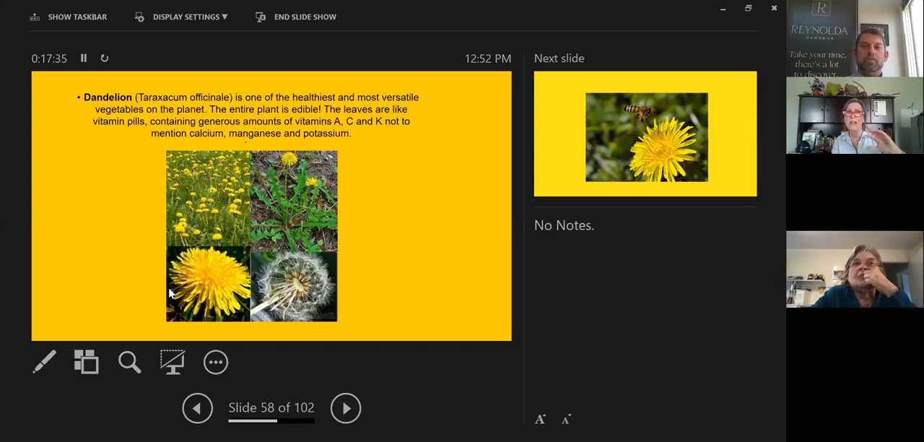
Advance through the bee-and-dandelion and dandelion close-up slides to the beekeeper photos.
left_click(345, 407)
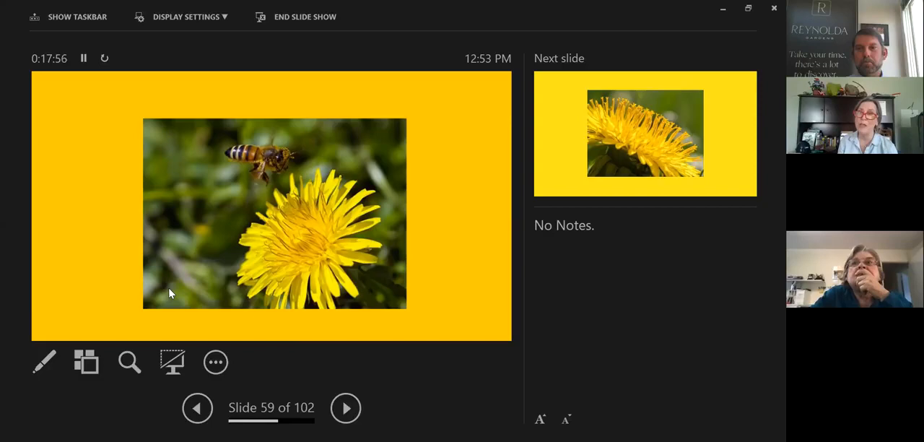
left_click(345, 407)
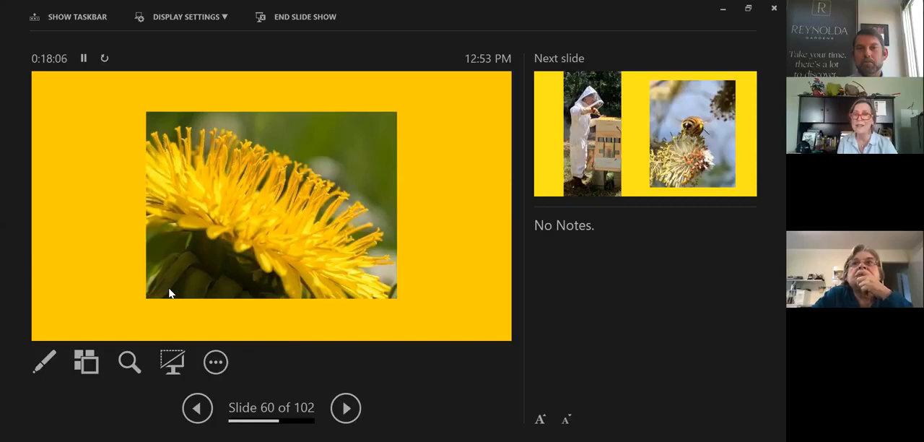
left_click(345, 407)
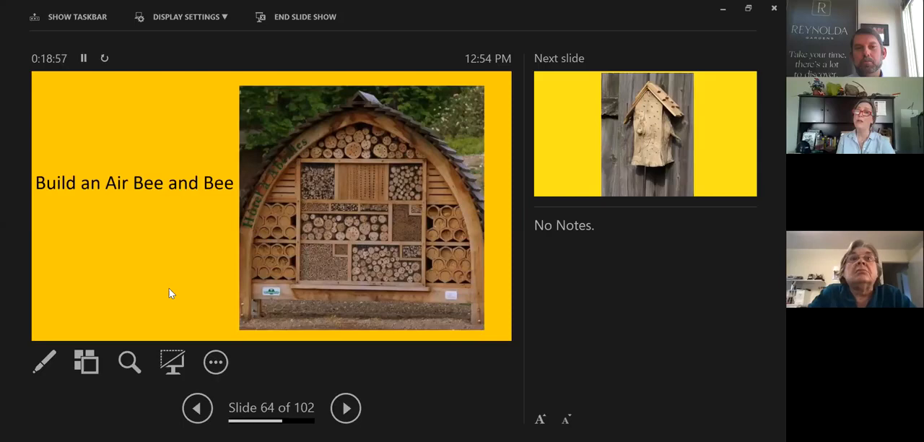
Advance through the bee house and ground-nesting bee slides to the wild-areas-of-your-lawn slide.
left_click(345, 407)
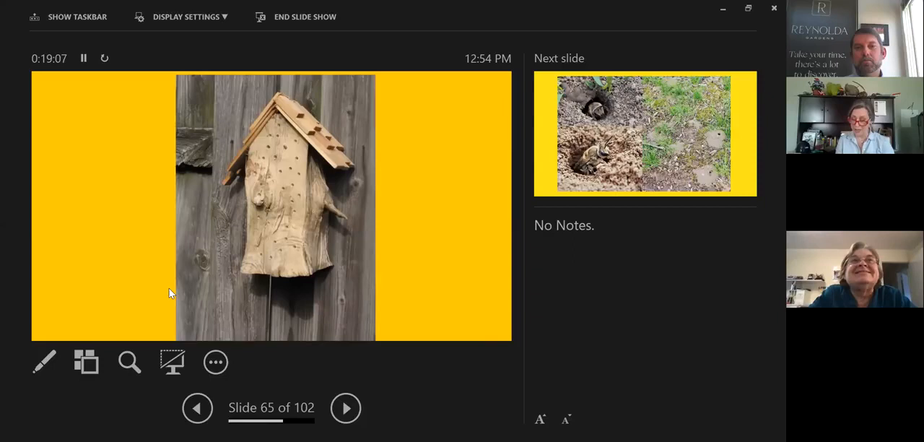
left_click(345, 407)
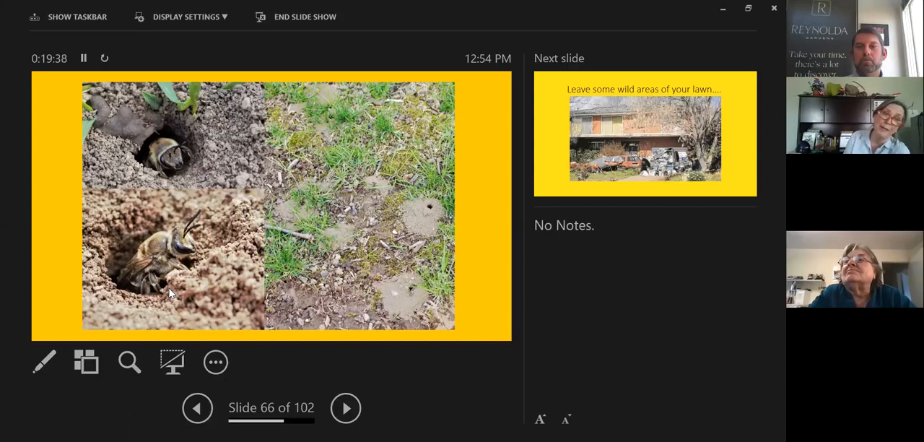
left_click(345, 407)
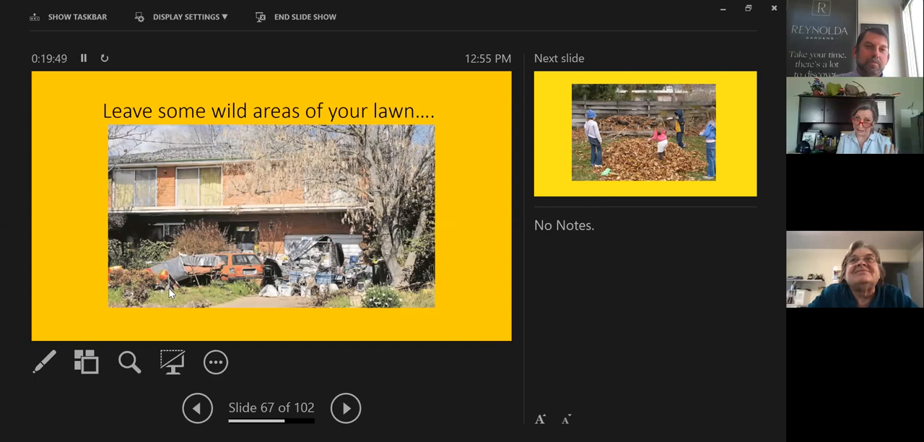
Advance through the children-in-leaves and firefly slides to the leaf-wrapped cocoon slide.
left_click(345, 407)
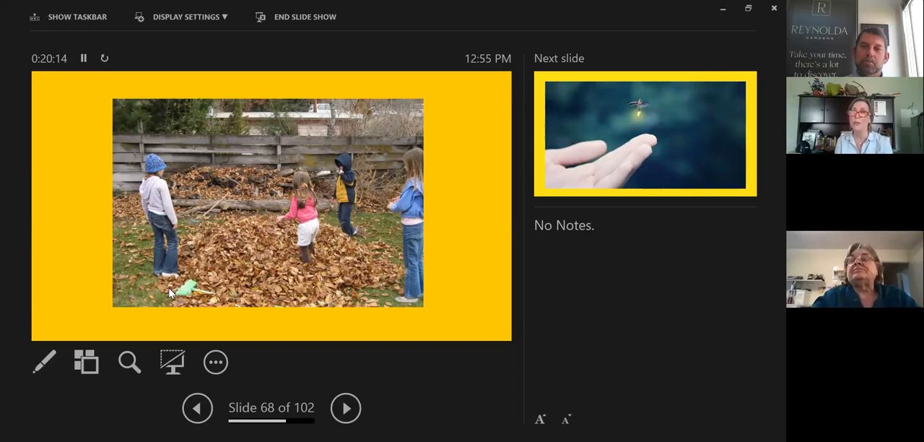
left_click(345, 407)
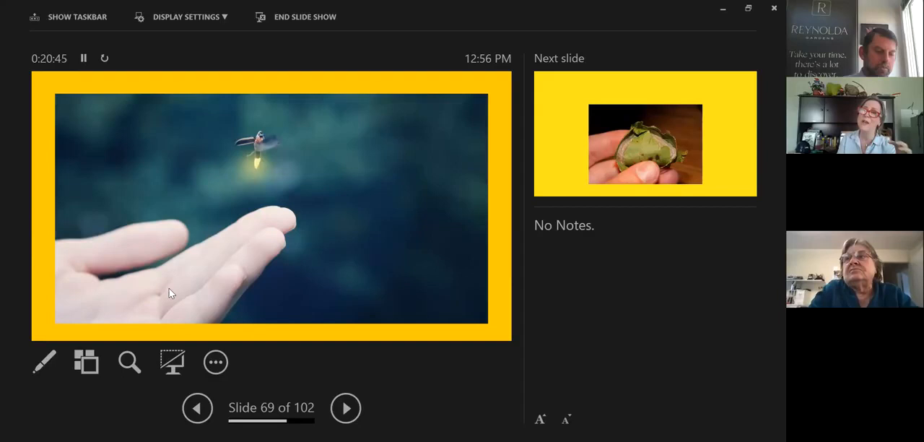
left_click(345, 406)
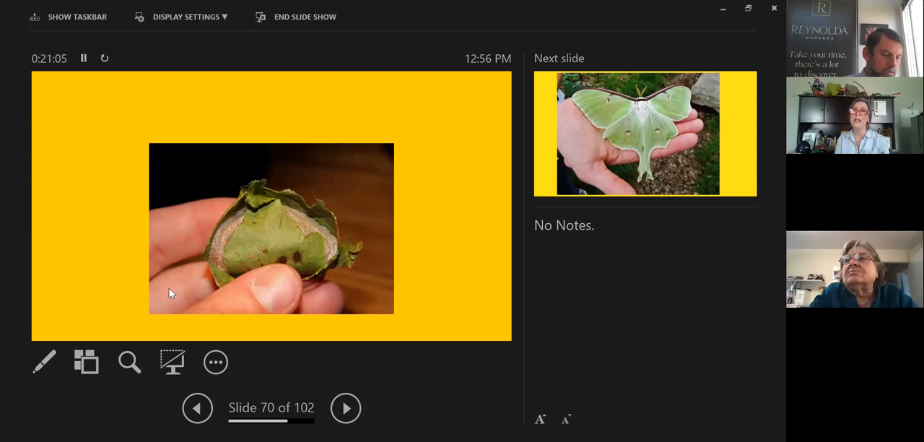
Advance through the pale-green luna moth slide to the Include Native Plants slide.
left_click(345, 406)
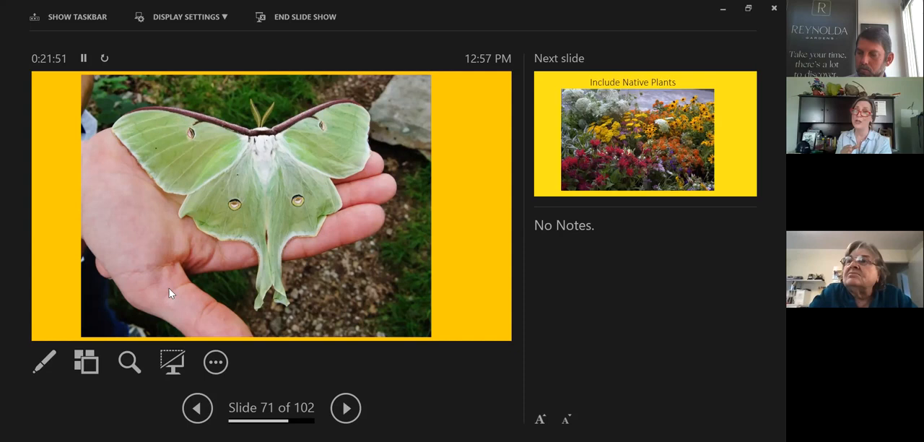
left_click(345, 407)
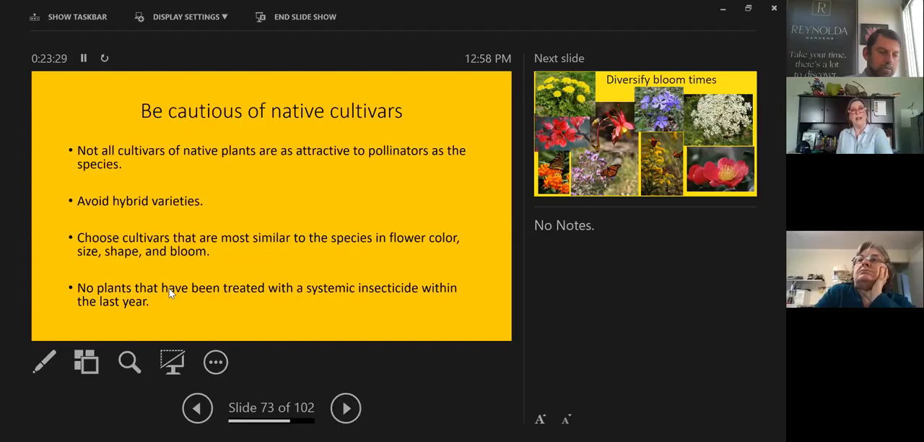
Advance from the native-cultivars advice to the 'Diversify bloom times' slide.
left_click(346, 407)
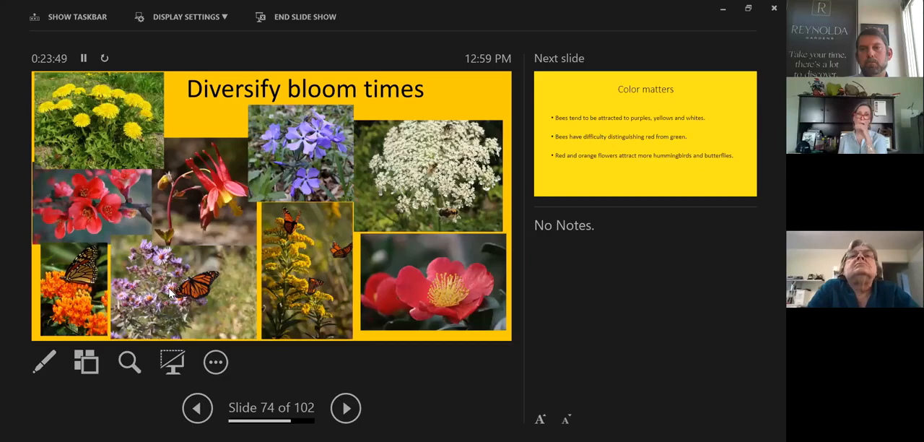
Advance through the Color matters and Plant in masses slides to the monarch butterfly photos.
left_click(345, 407)
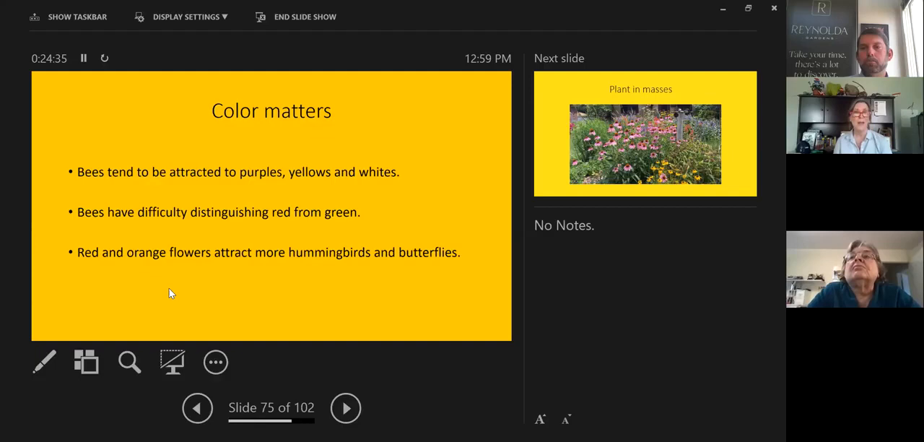
left_click(345, 407)
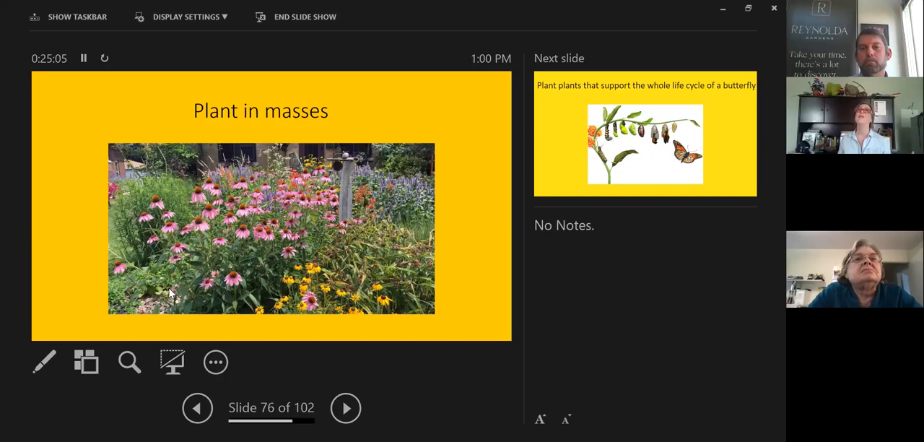
left_click(345, 407)
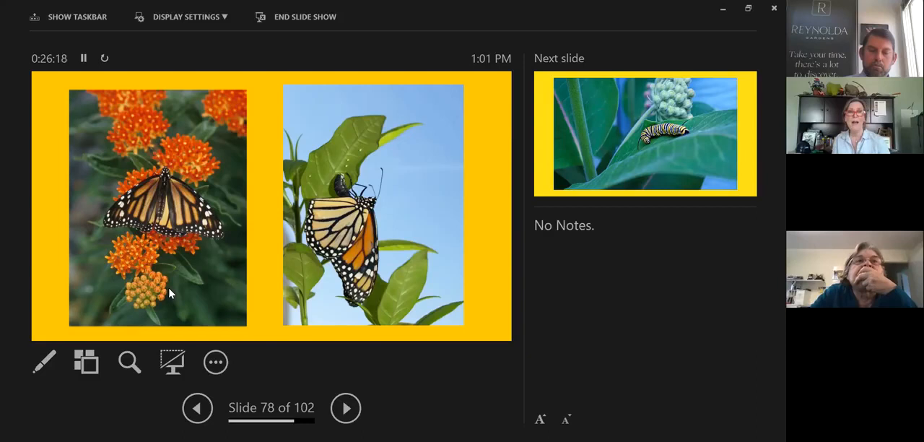
Advance to the monarch caterpillar on milkweed slide.
left_click(345, 407)
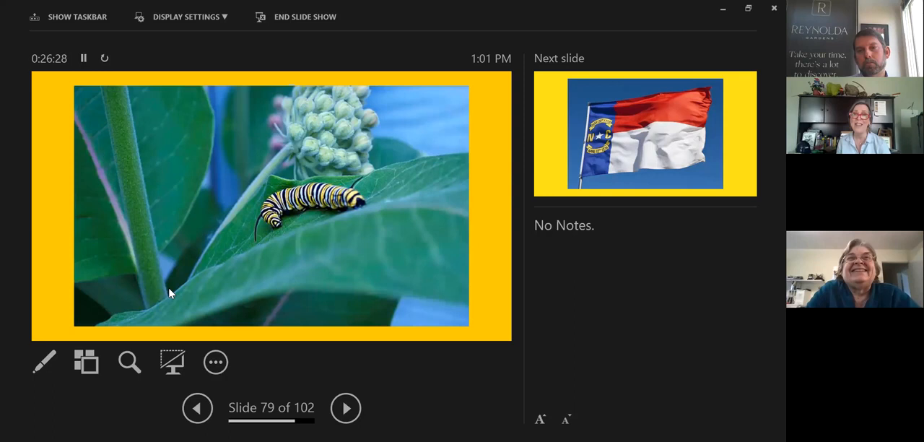
Advance past the North Carolina flag slide to the tulip tree blossoms slide.
left_click(345, 407)
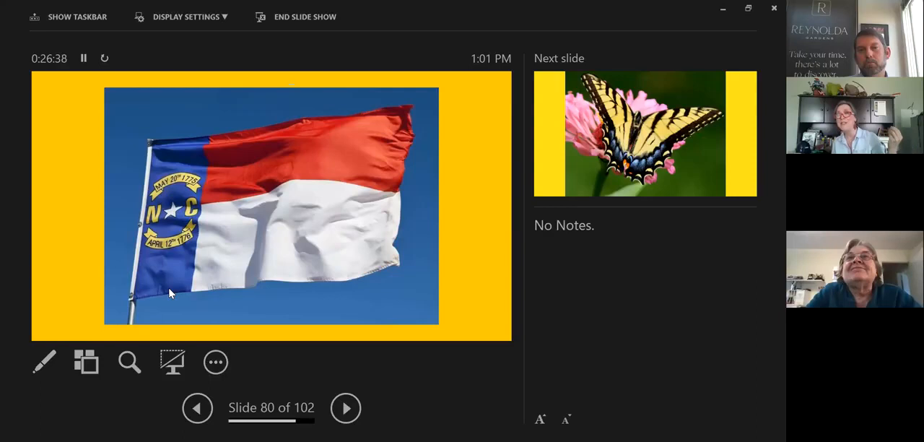
left_click(345, 407)
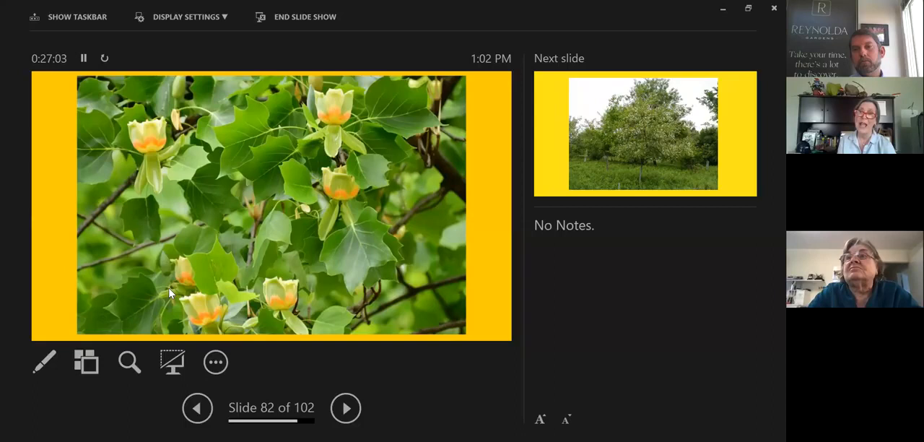
Advance through the cherry tree, flowering branches, berries and leaves slides to the Black Swallowtail pair on slide 89.
left_click(345, 407)
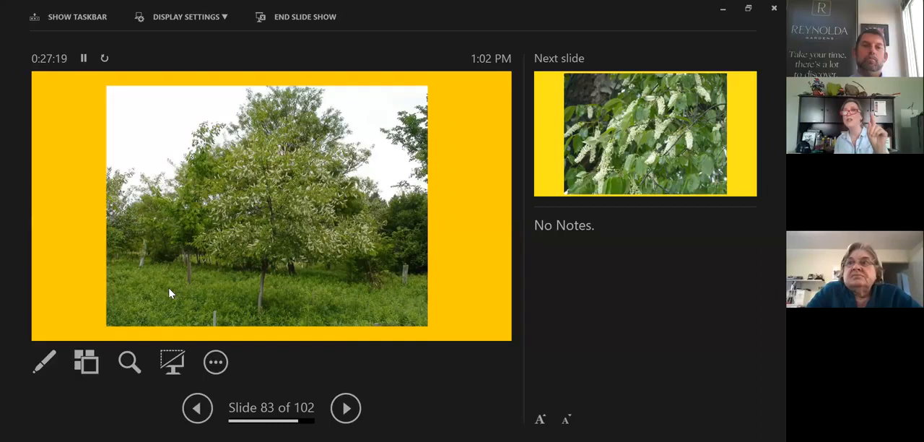
left_click(345, 407)
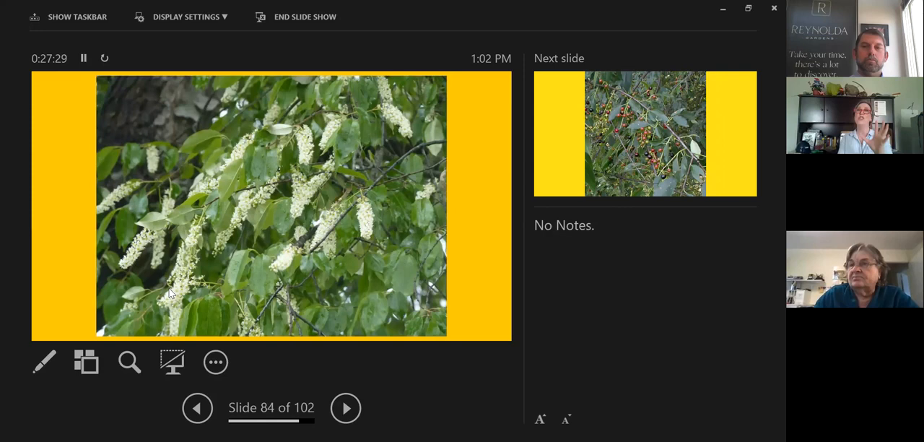
left_click(345, 407)
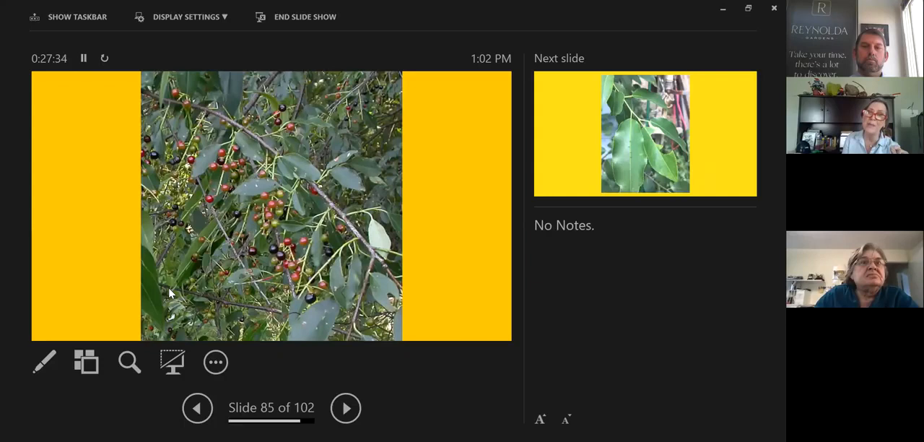
left_click(344, 407)
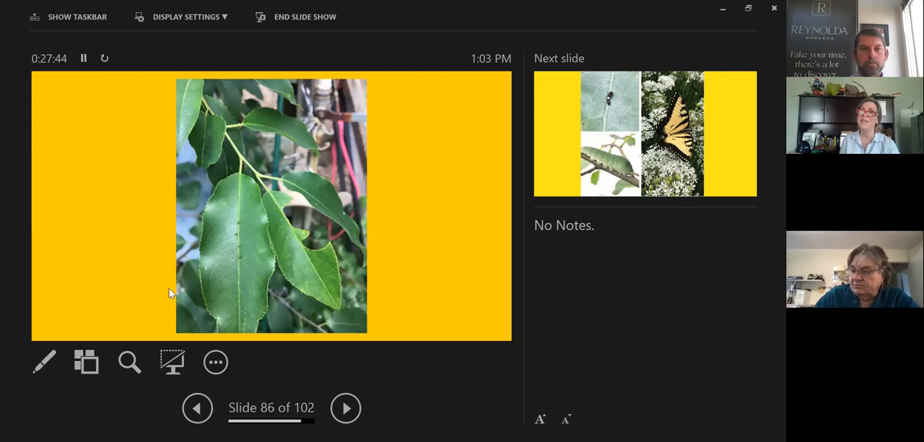
left_click(345, 407)
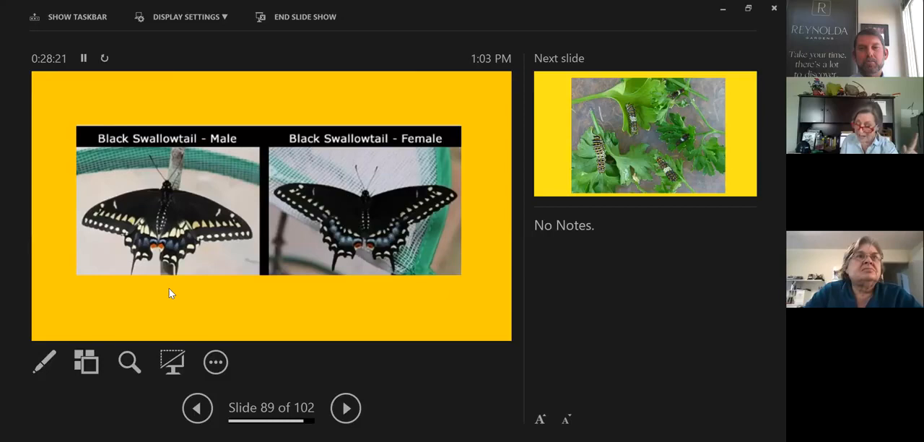
Advance through caterpillars on parsley, passionflower and egg slides to the caterpillar on fingertips, slide 93.
left_click(344, 407)
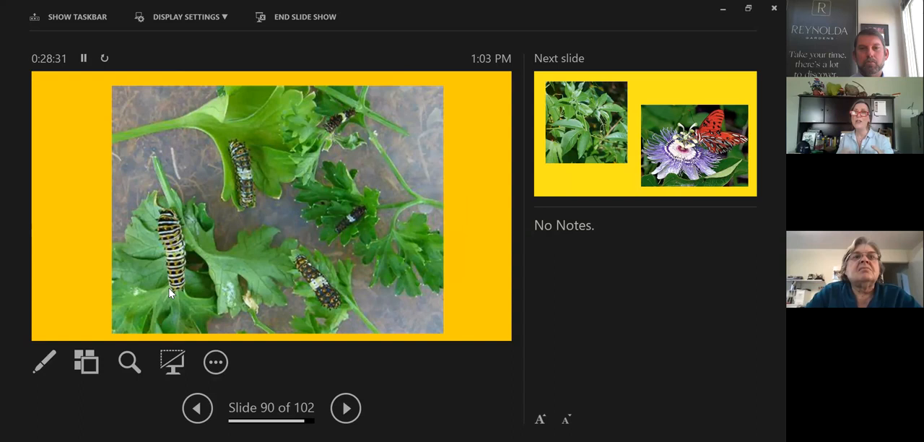
left_click(345, 407)
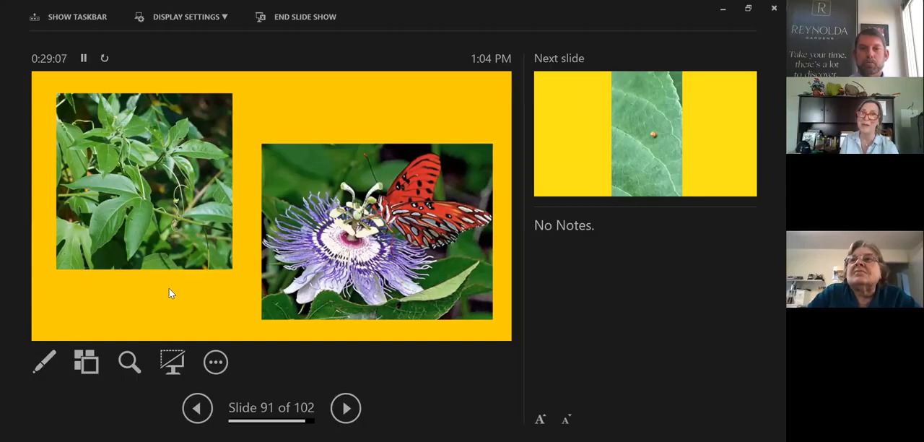
left_click(345, 407)
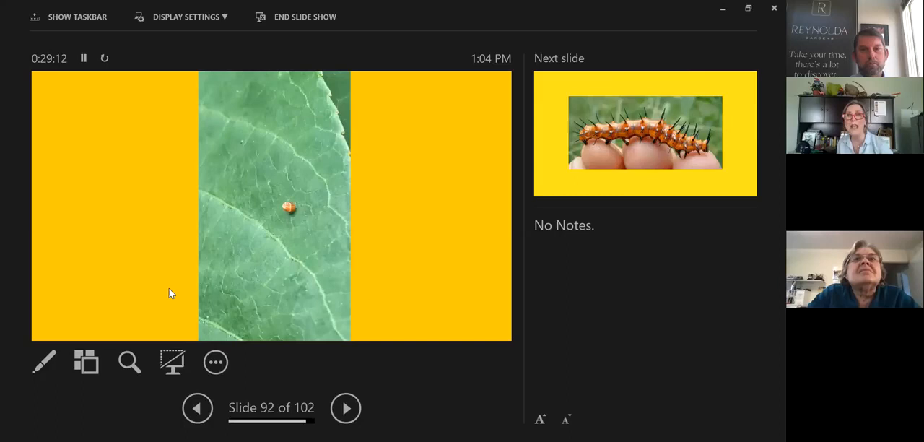
left_click(345, 407)
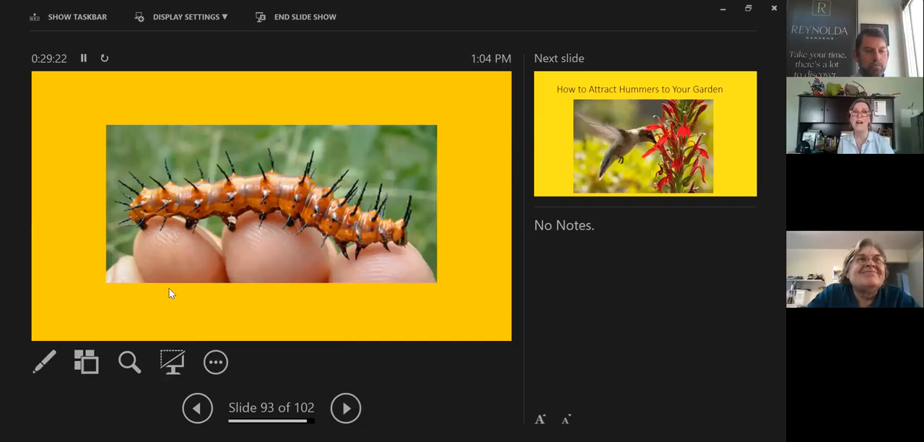
Advance past the hummingbird attraction and favorite hummer plants slides toward 'Leaf it bee' on slide 98.
left_click(345, 407)
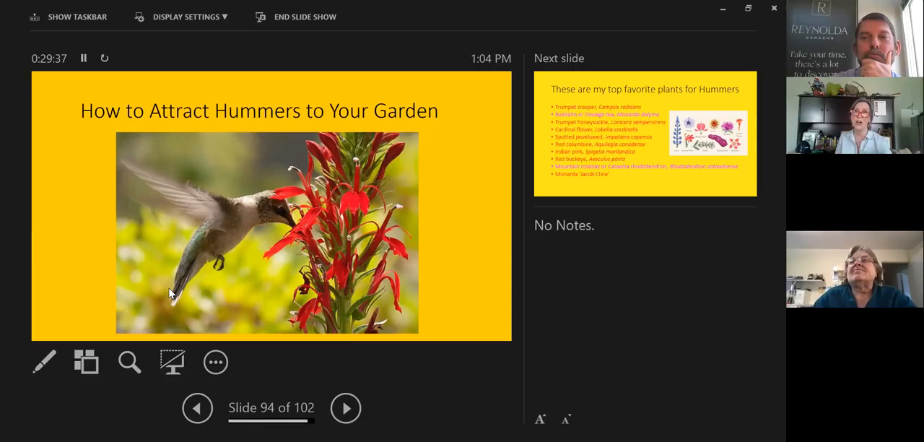
left_click(345, 407)
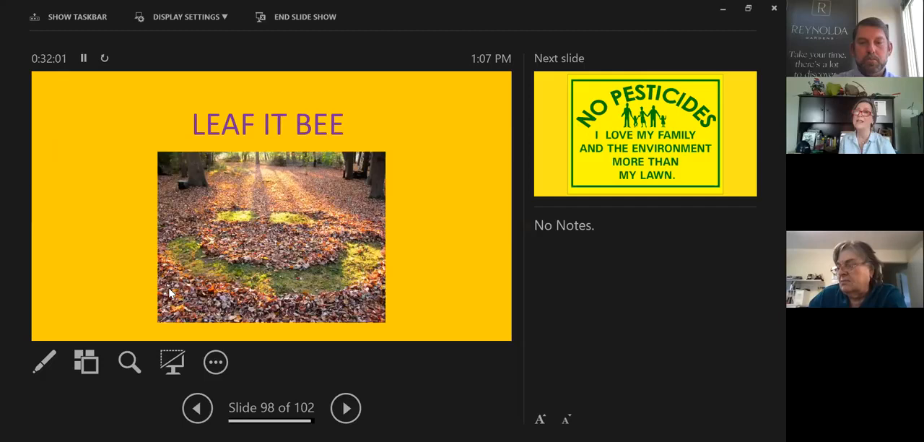
Advance through the No Pesticides, unsustainable lawn and pollinator week slides to the final slide 102.
left_click(345, 407)
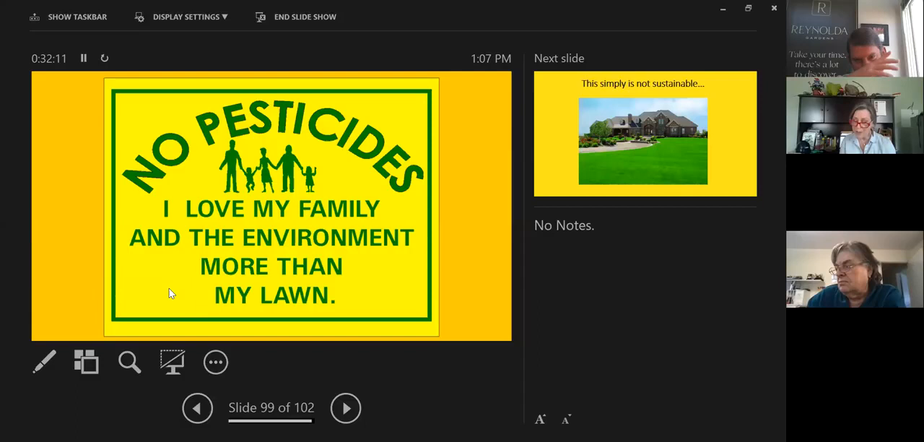
left_click(345, 407)
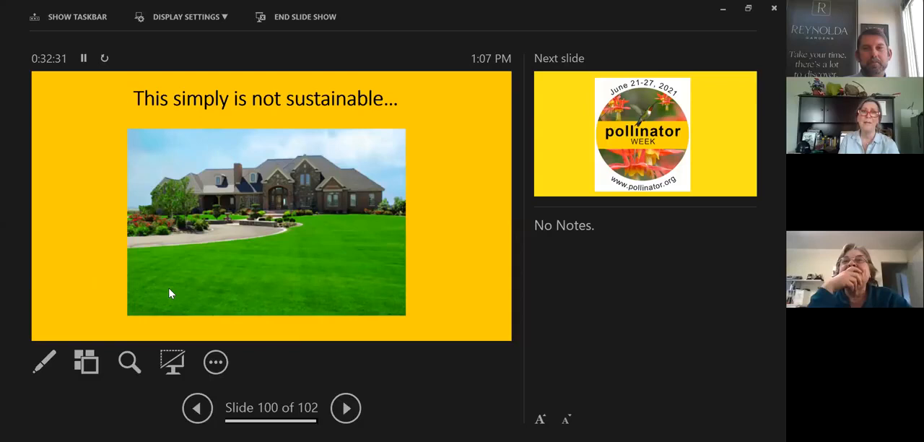
left_click(345, 407)
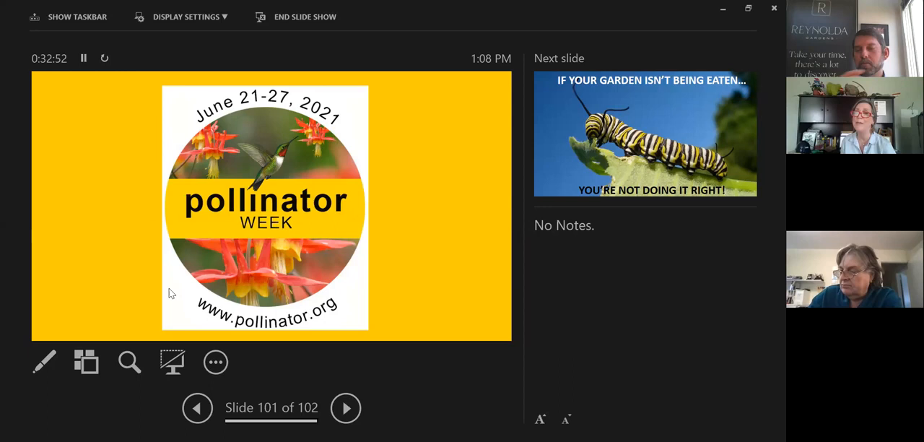
left_click(345, 407)
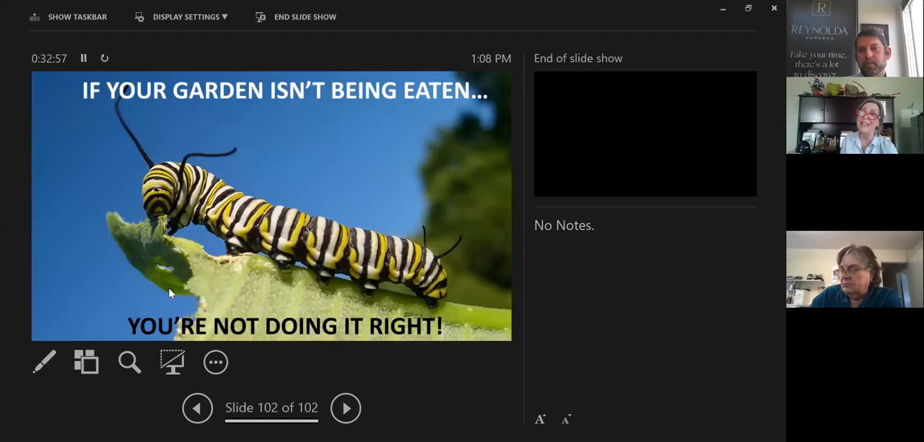